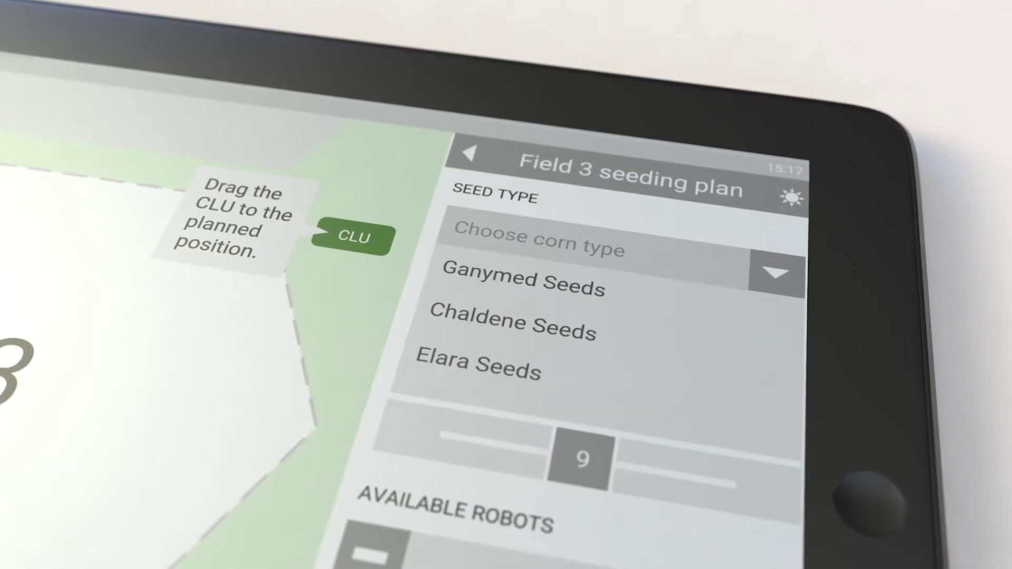
Choose Chaldene Seeds as the seed type for the Field 3 seeding plan
click(513, 323)
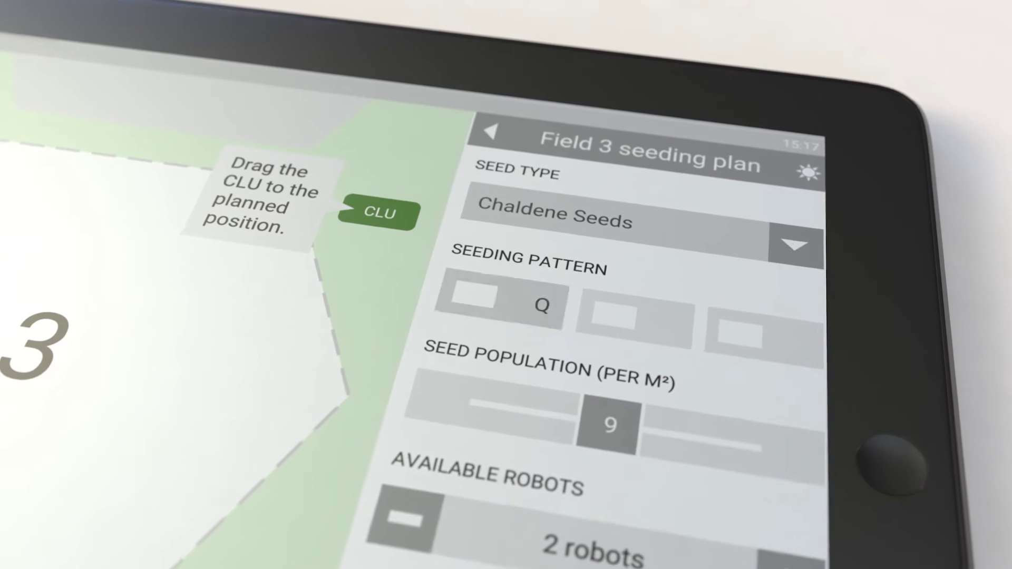